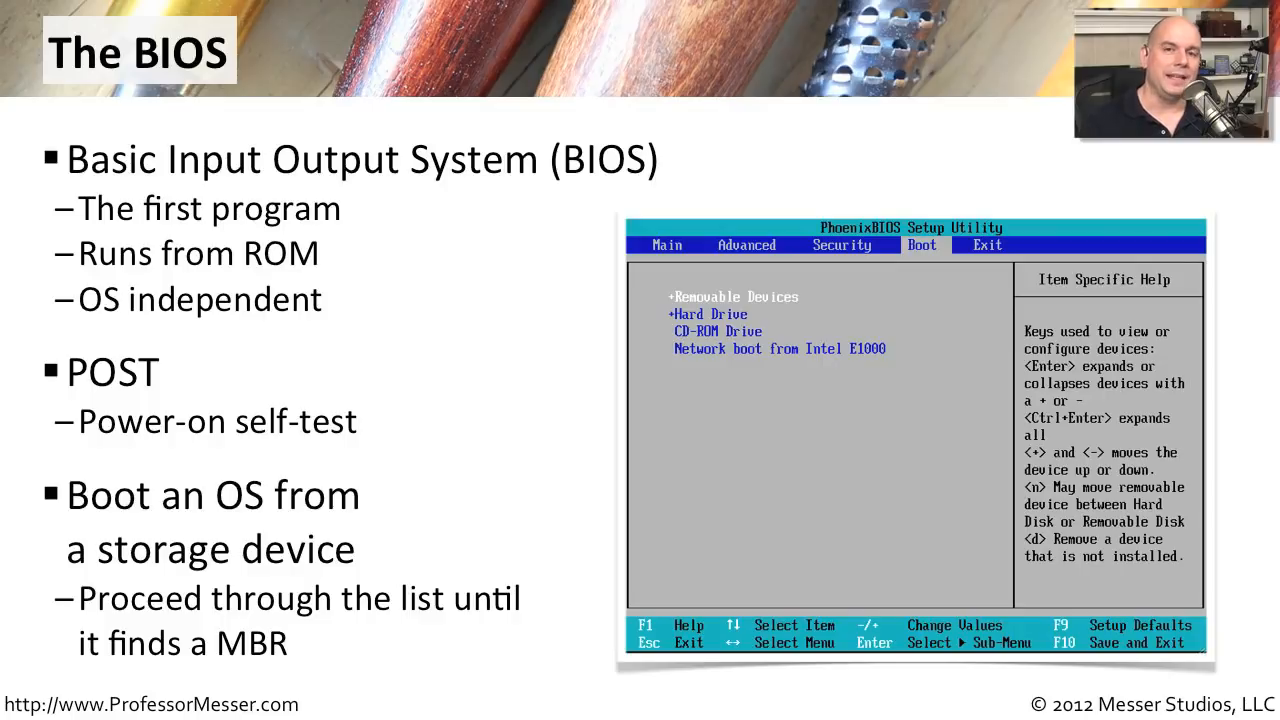
{"action": "mouse_move", "coordinate": [888, 430]}
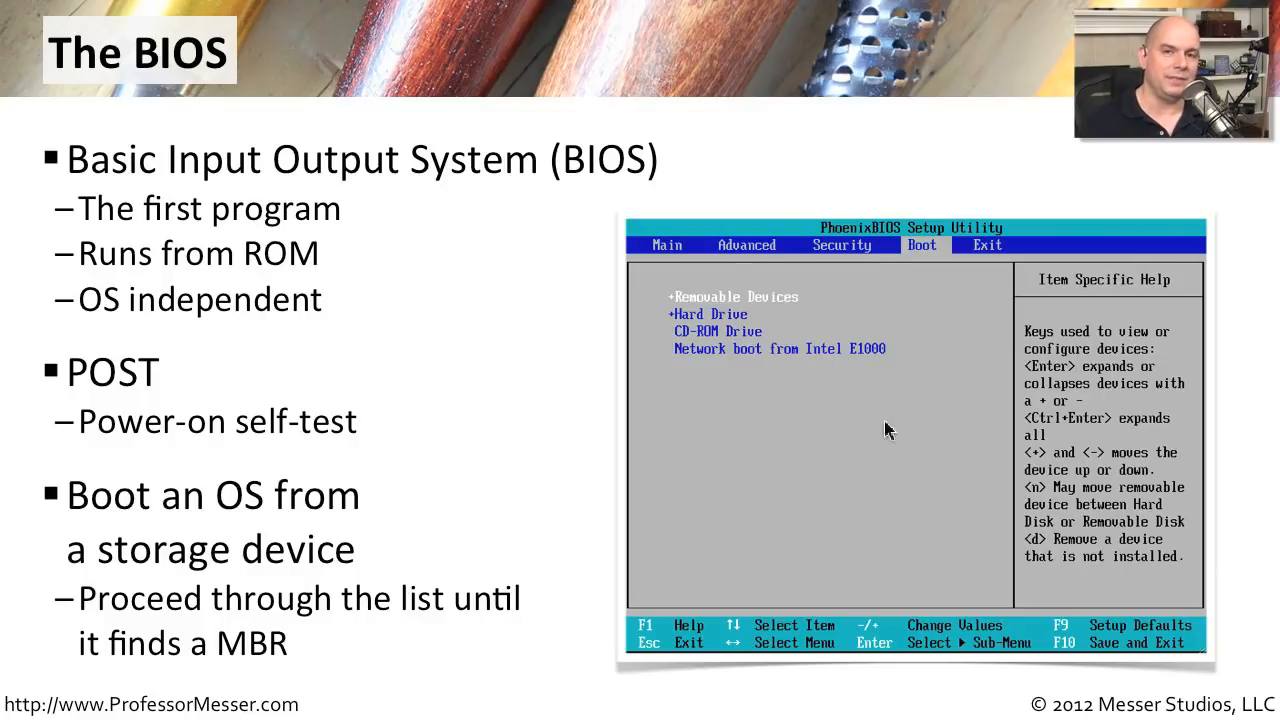
{"action": "mouse_move", "coordinate": [858, 398]}
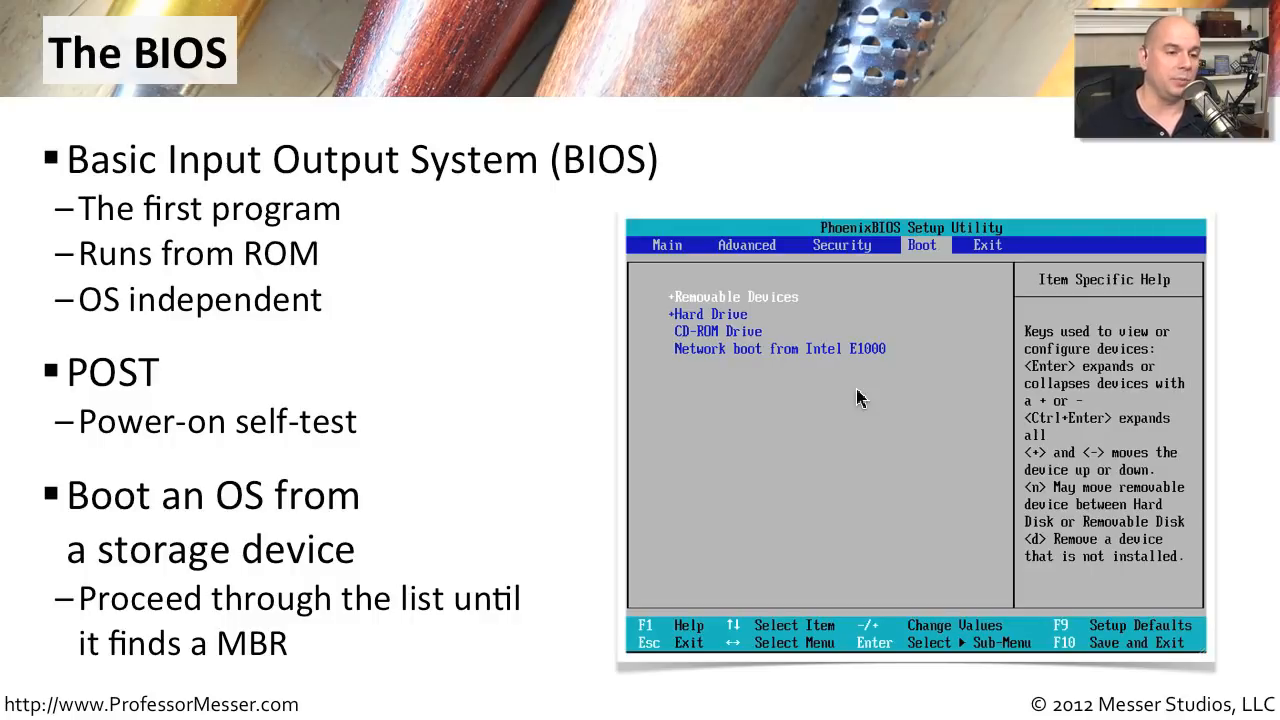
{"action": "mouse_move", "coordinate": [735, 447]}
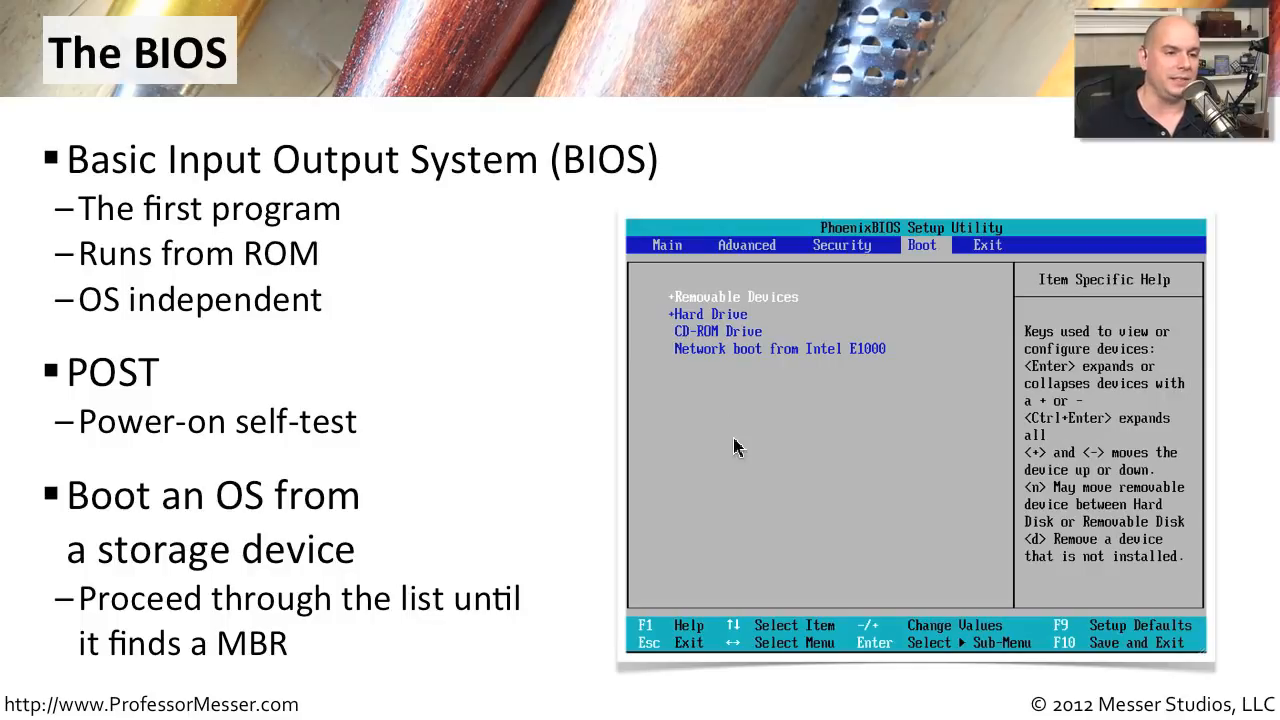
{"action": "mouse_move", "coordinate": [795, 308]}
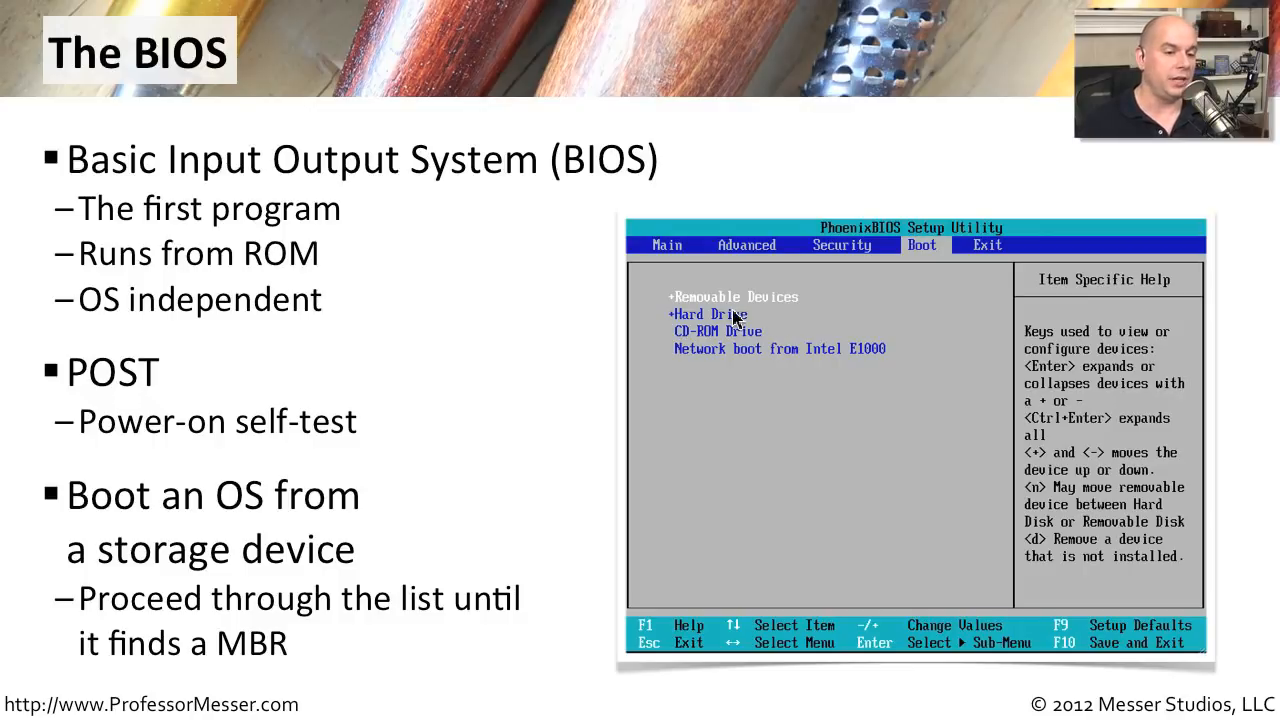
{"action": "mouse_move", "coordinate": [750, 328]}
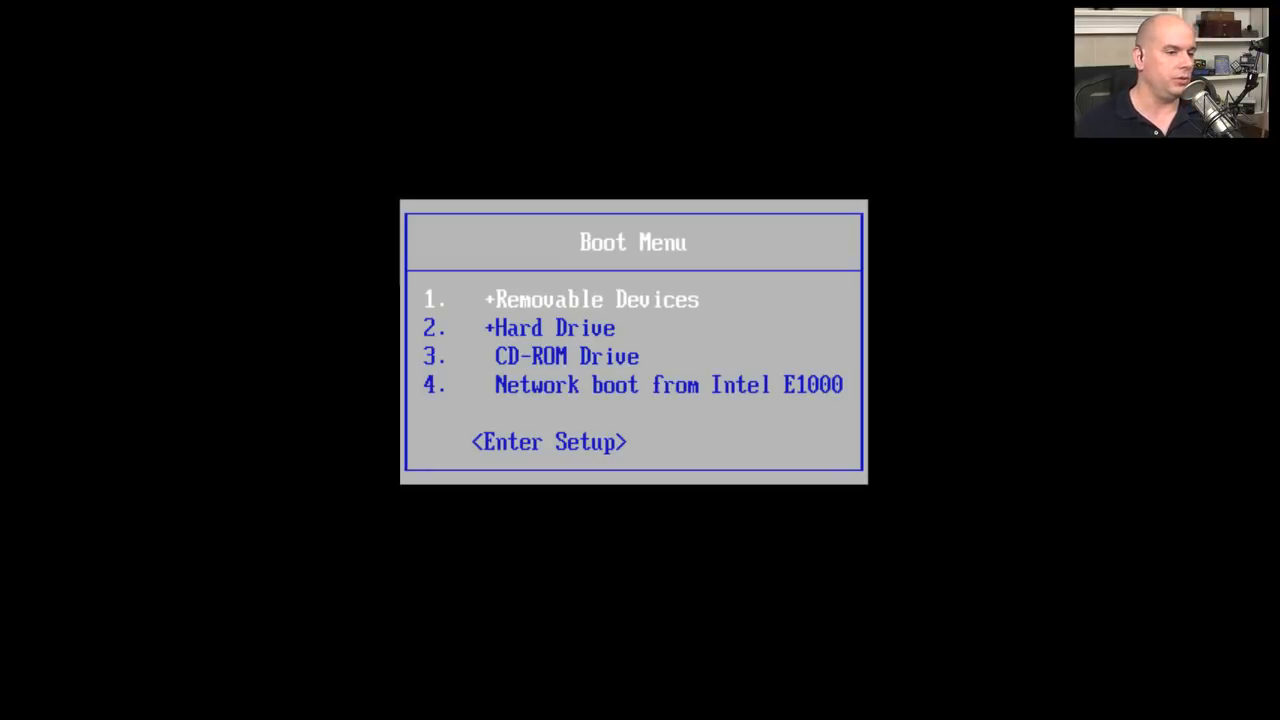
Move down the PhoenixBIOS Boot Menu device list to pick a boot device
{"action": "key", "text": "down"}
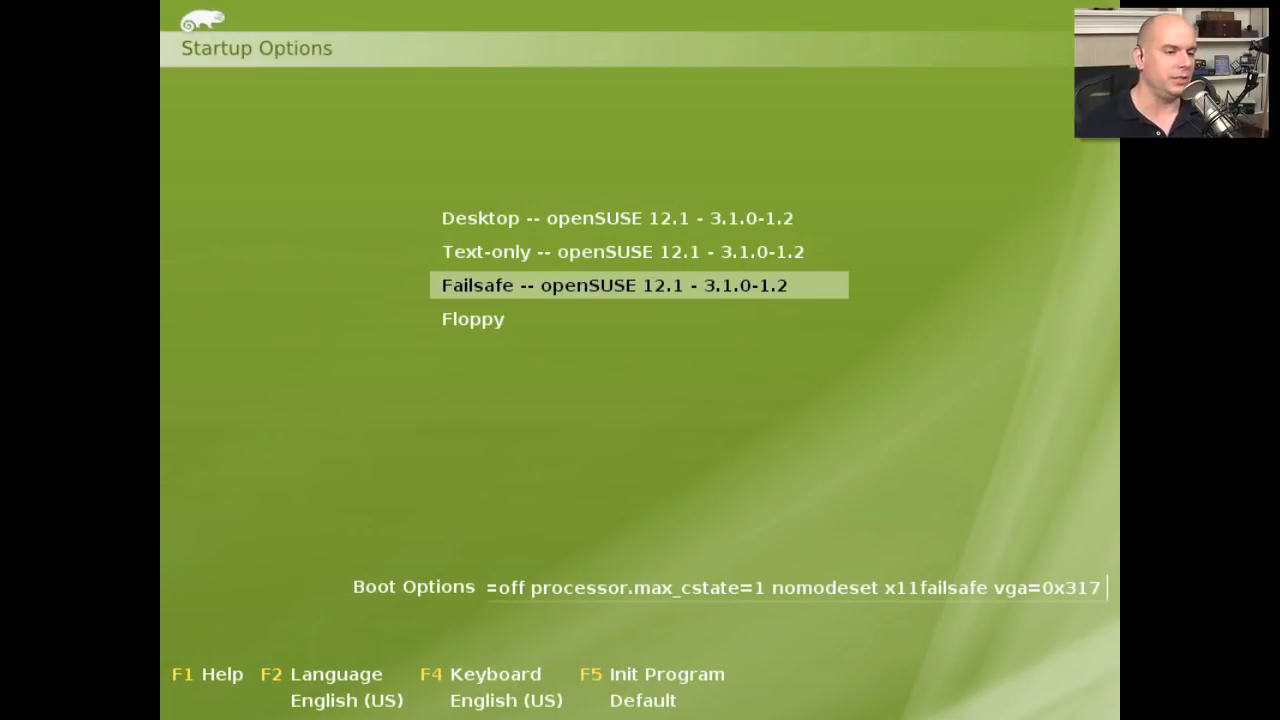
Select the Desktop -- openSUSE 12.1 entry, showing boot options vga=0x317
{"action": "key", "text": "Down"}
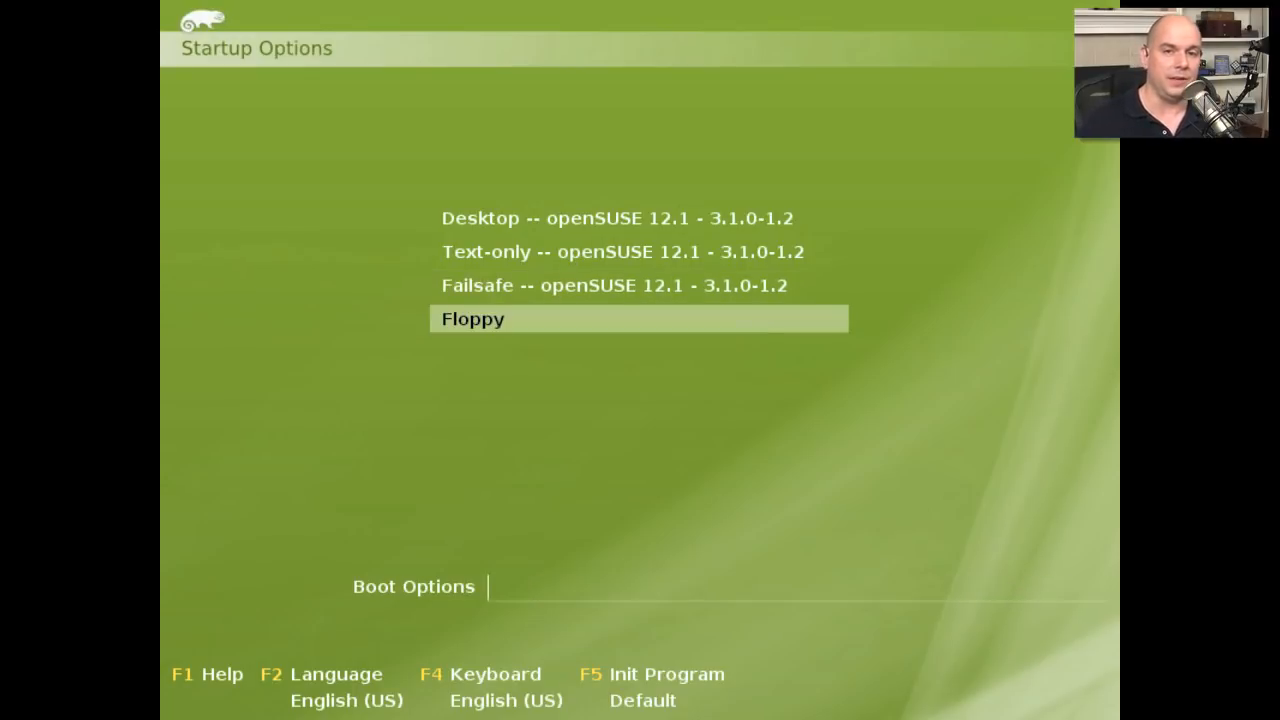
{"action": "key", "text": "up"}
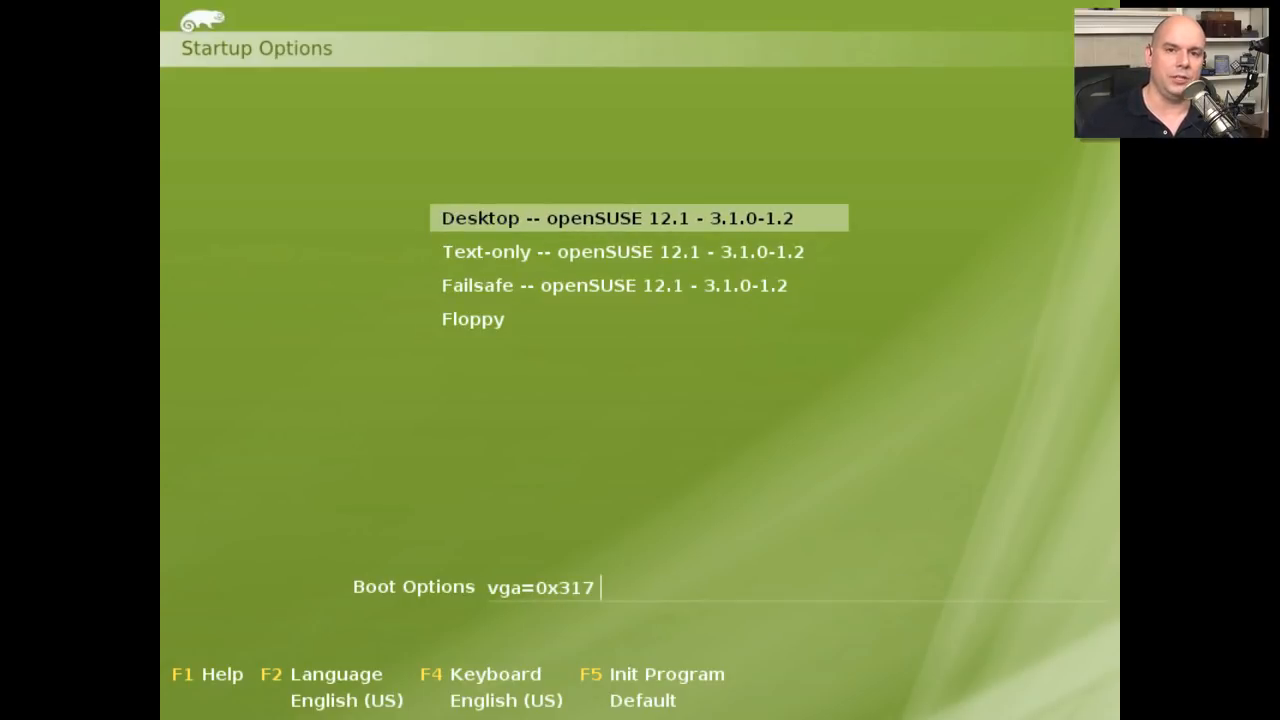
{"action": "key", "text": "Return"}
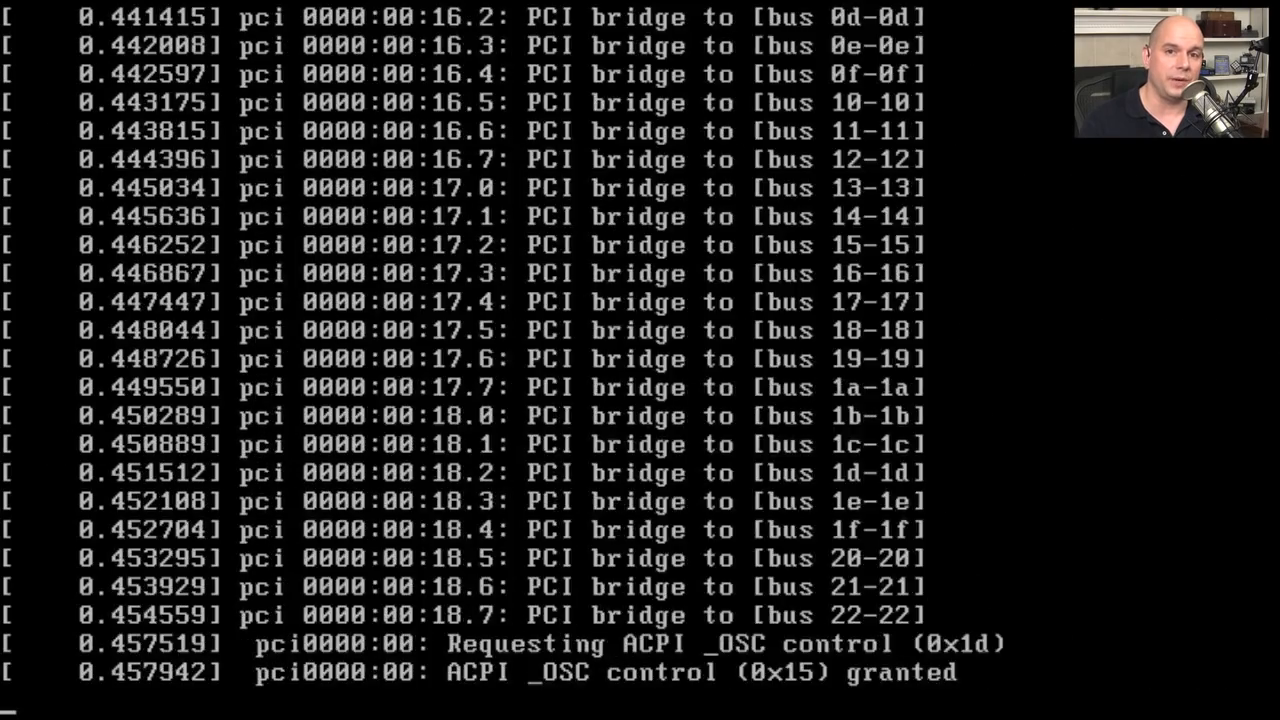
Scroll through kernel output to disk detection and resume from /dev/sda1
{"action": "scroll", "scroll_direction": "down", "scroll_amount": 3}
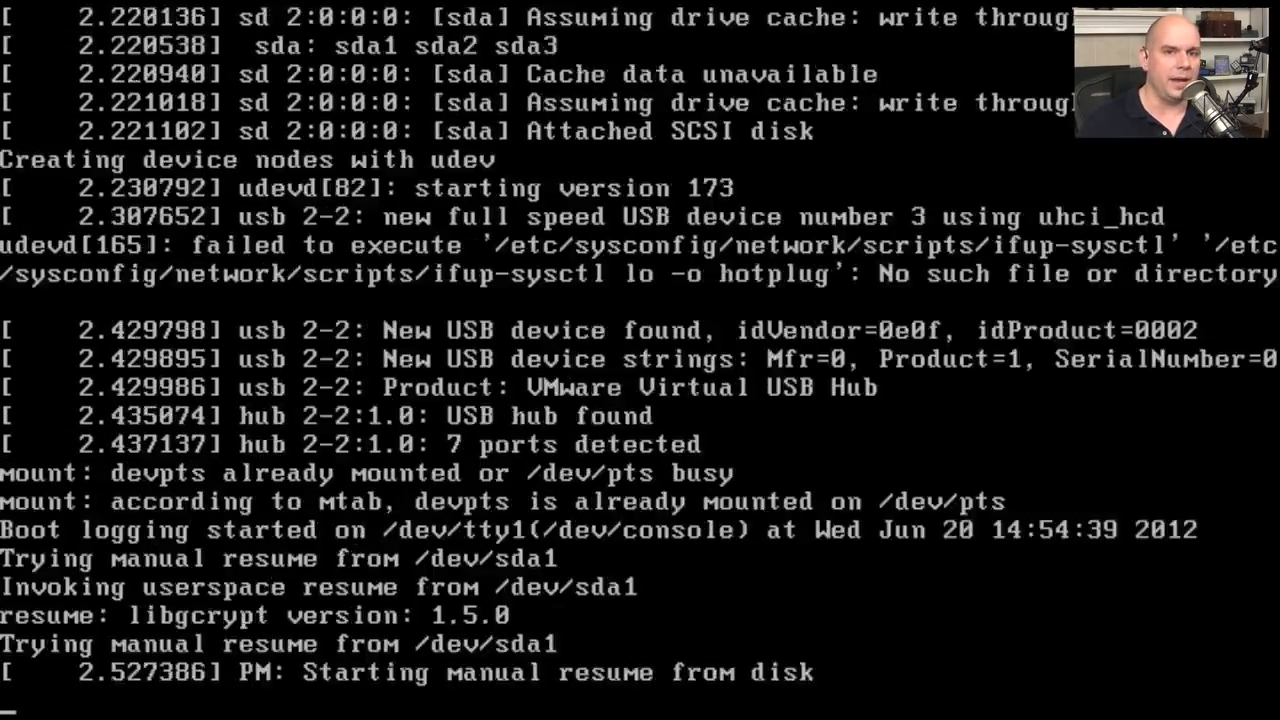